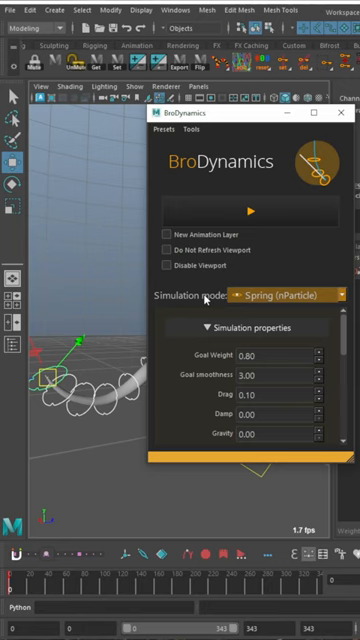
- Switch the BroDynamics simulation mode from Spring (nParticle) to Chain (Spring Magic)
click(295, 294)
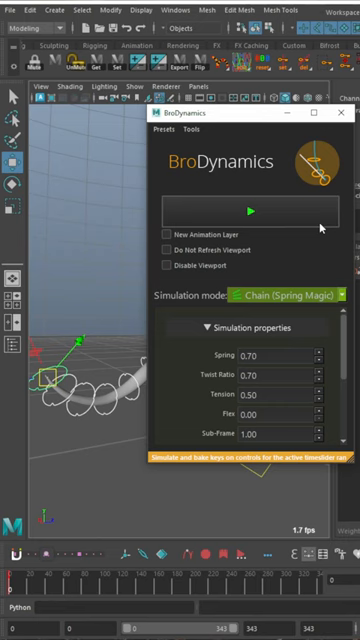
click(254, 211)
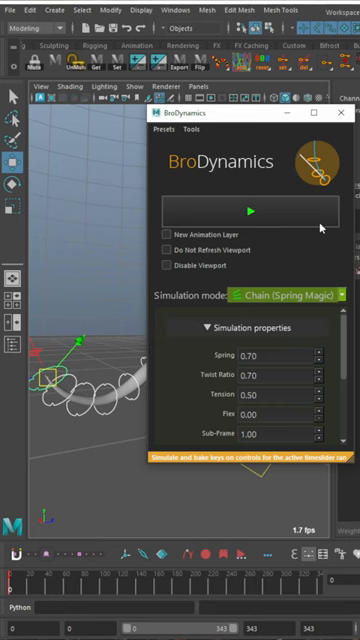